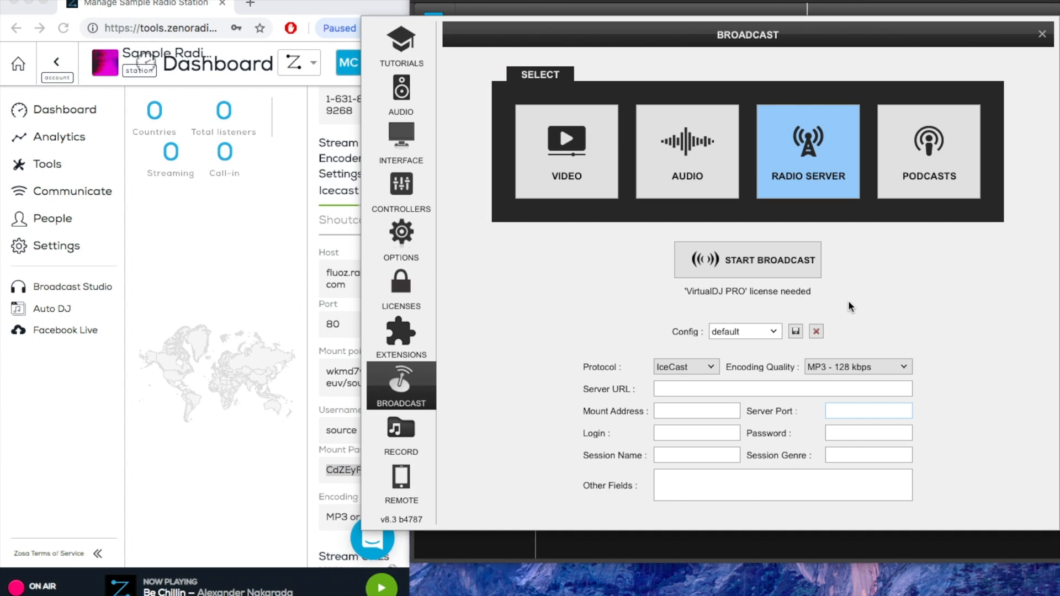
- Keep the IceCast protocol and set encoding quality to MP3 128 kbps
{"action": "left_click", "coordinate": [867, 410]}
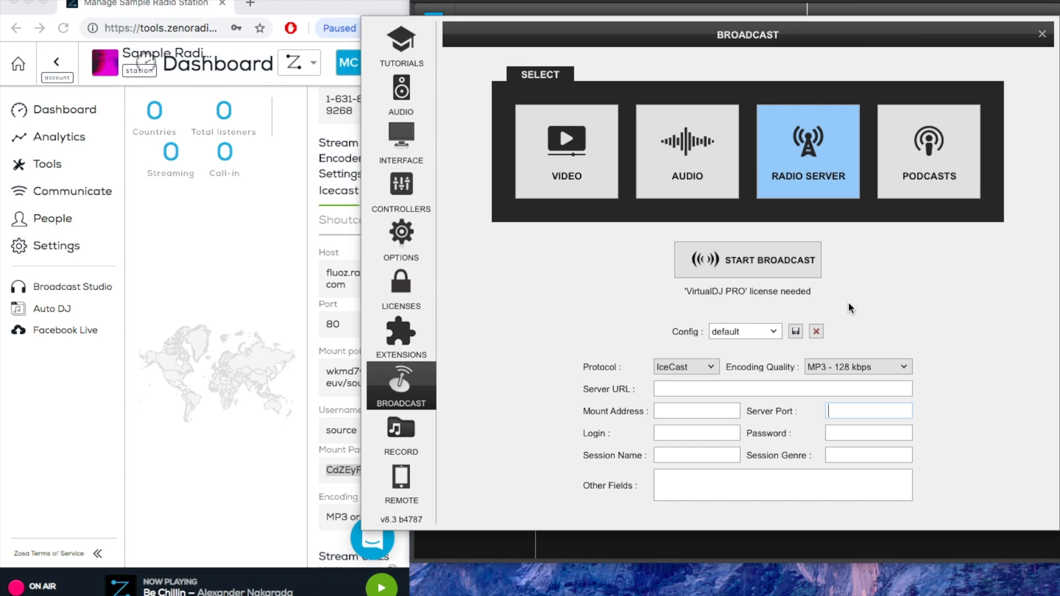
{"action": "mouse_move", "coordinate": [764, 369]}
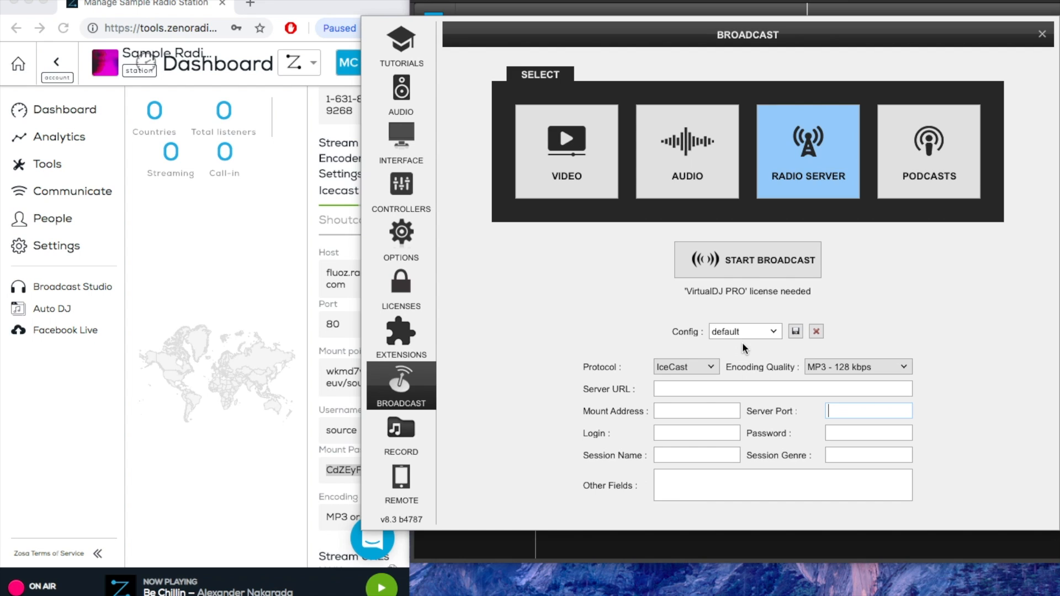
{"action": "left_click", "coordinate": [685, 366]}
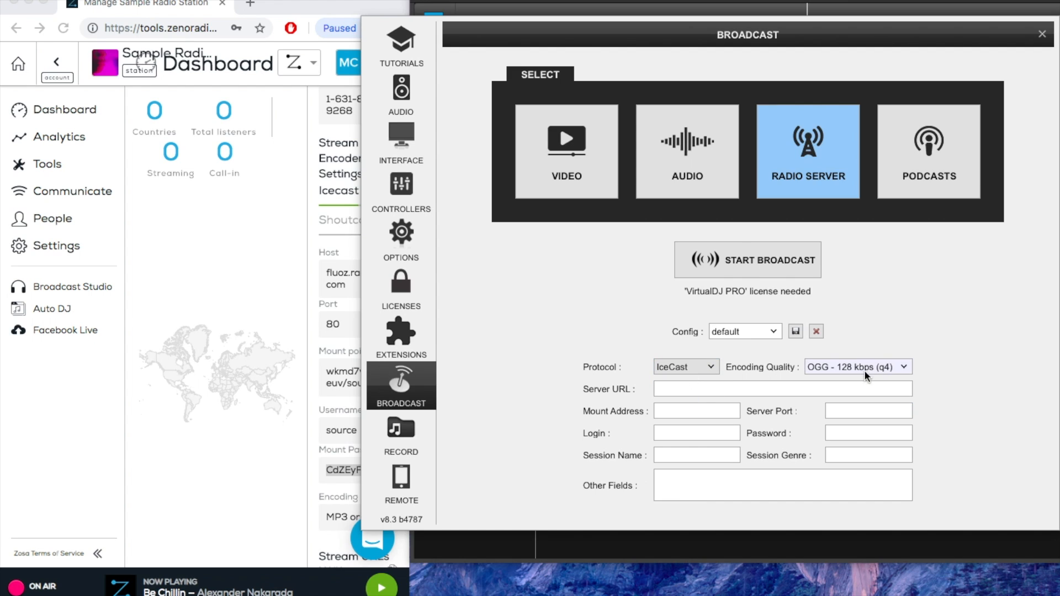
{"action": "left_click", "coordinate": [857, 367]}
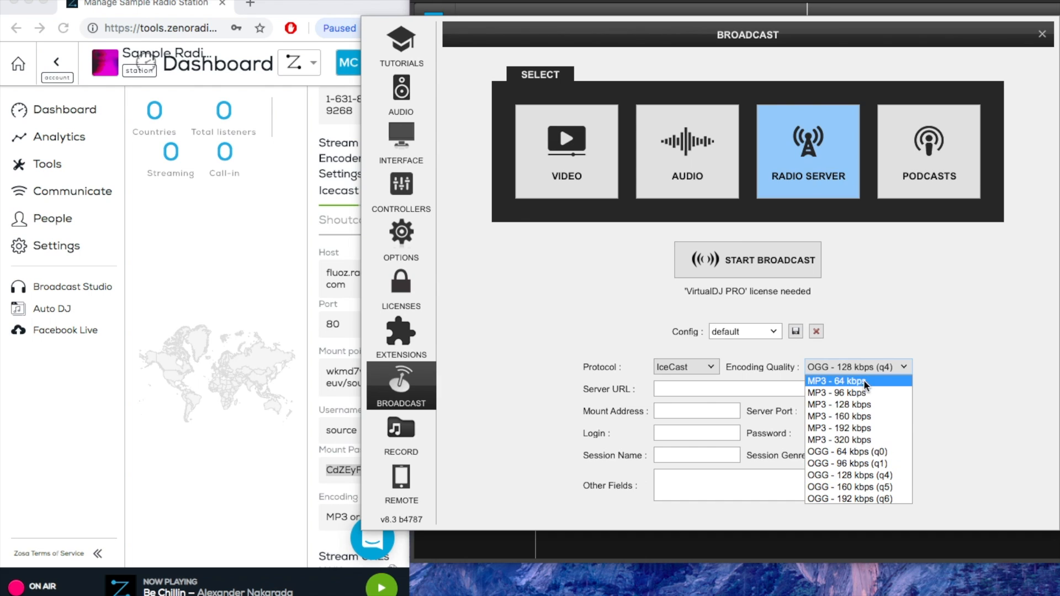
{"action": "mouse_move", "coordinate": [858, 404]}
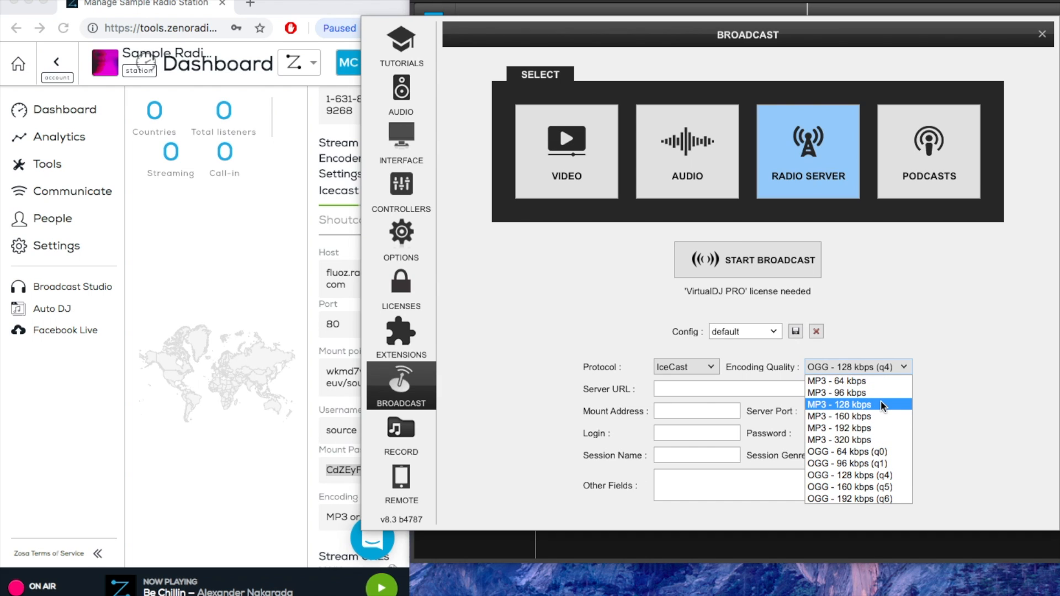
{"action": "left_click", "coordinate": [840, 404]}
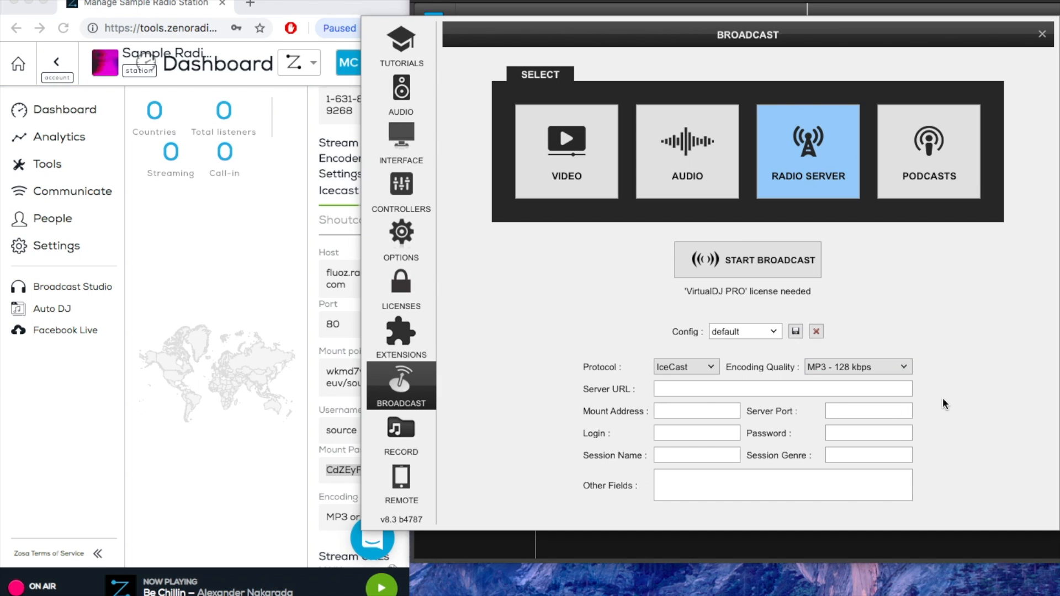
{"action": "mouse_move", "coordinate": [954, 398]}
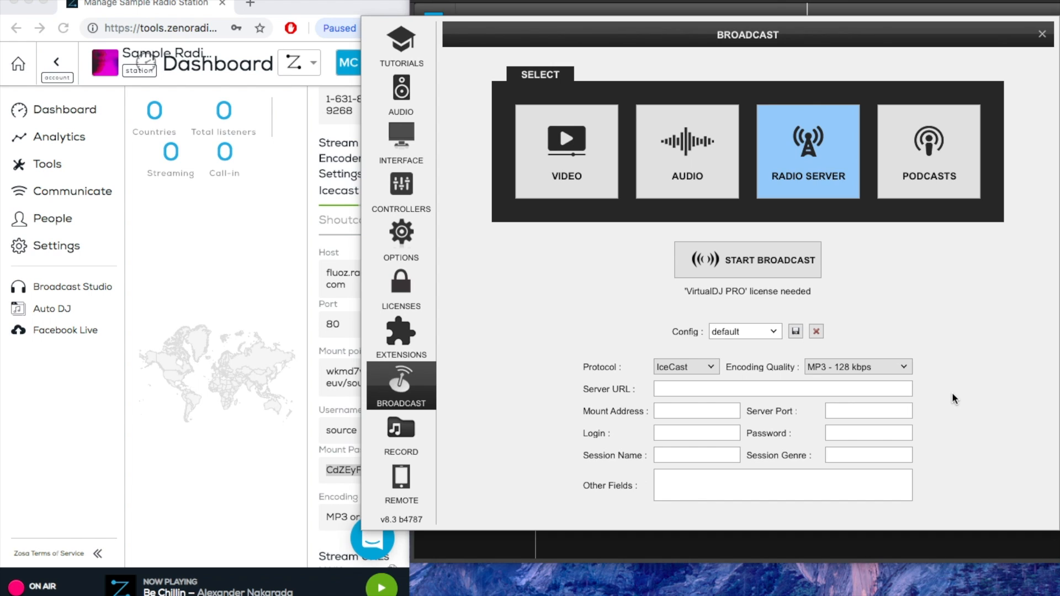
{"action": "mouse_move", "coordinate": [605, 380]}
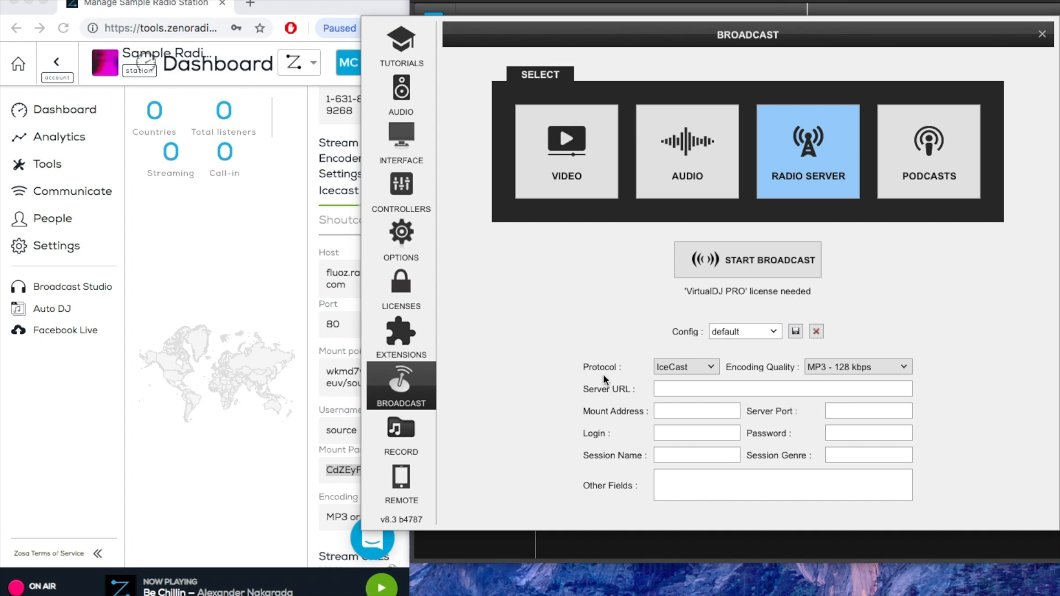
- Copy the fluoz.radiojar.com server URL and mount address from Zeno, and enter port 80
{"action": "left_click", "coordinate": [1042, 34]}
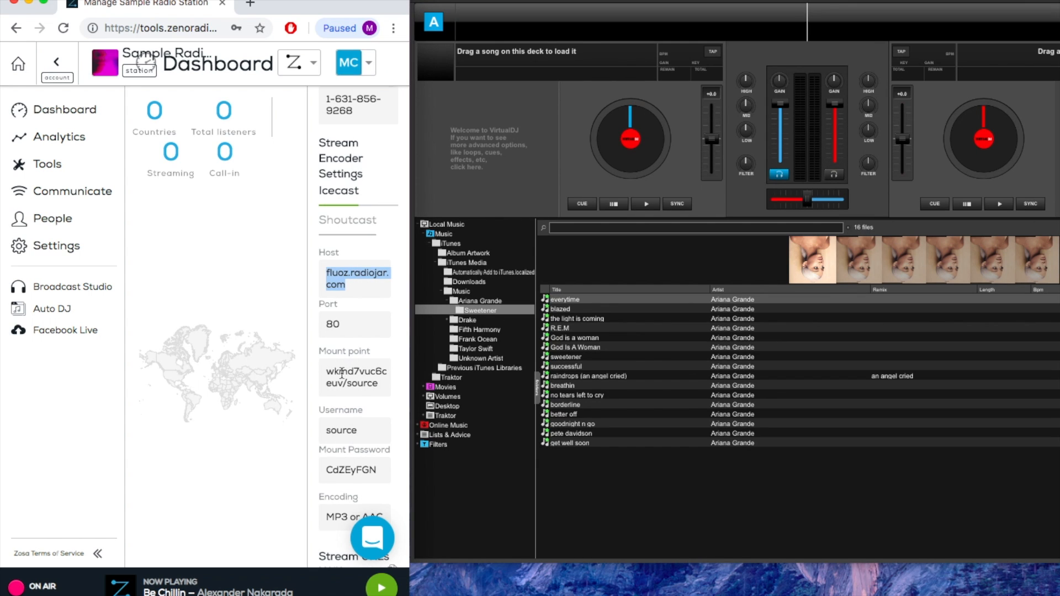
{"action": "left_click", "coordinate": [400, 385]}
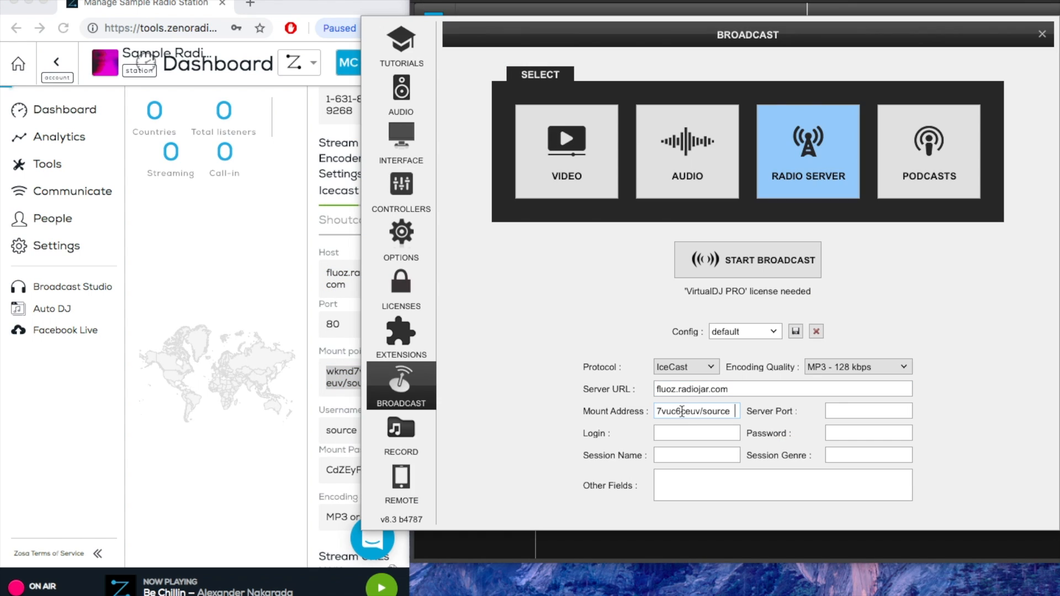
{"action": "left_click", "coordinate": [1041, 34]}
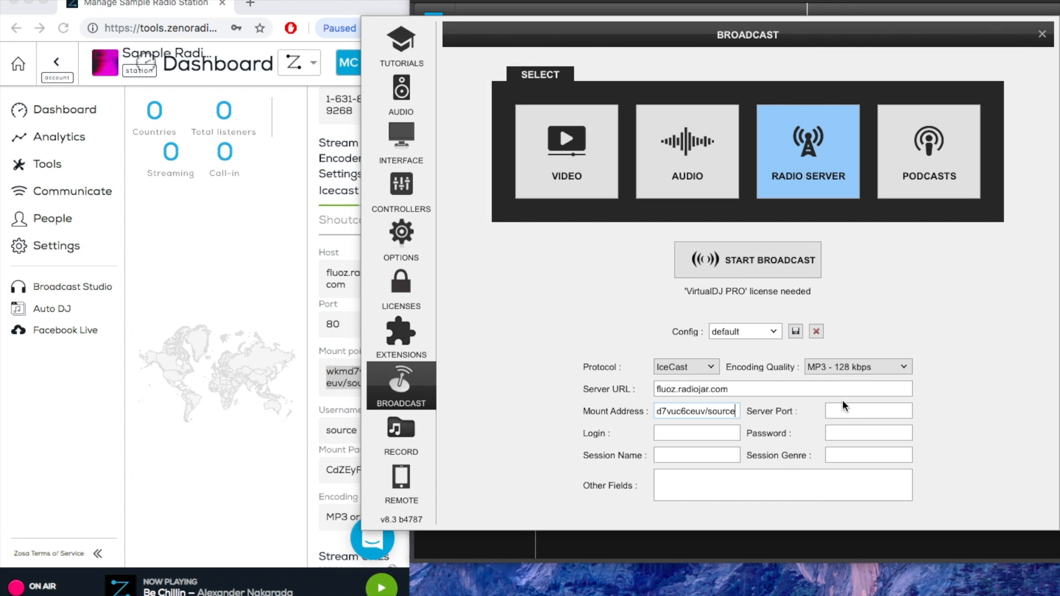
{"action": "type", "text": "80"}
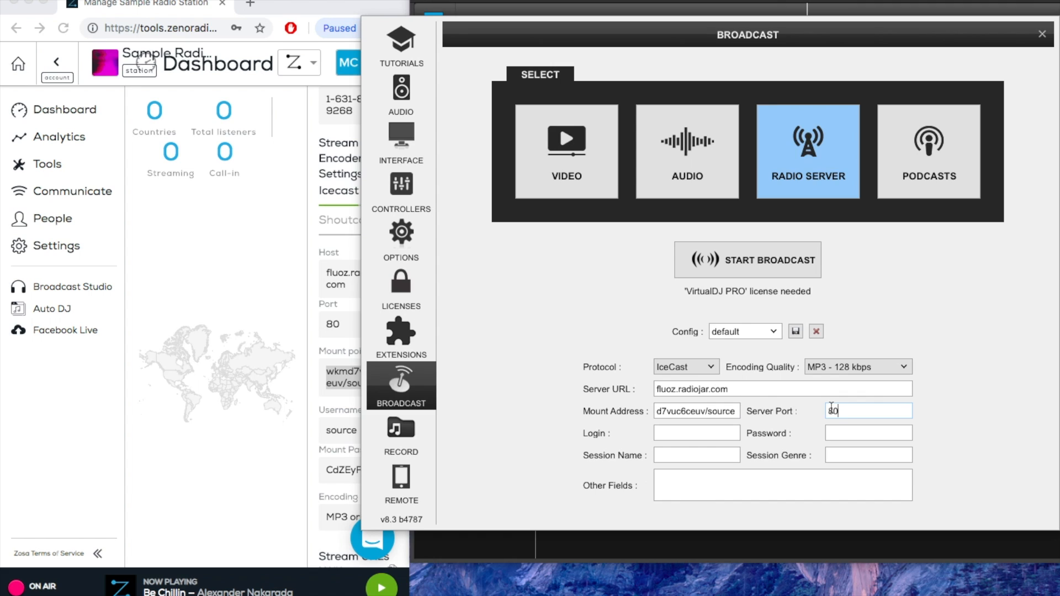
- Enter login 'source' and copy the mount password from the Zeno dashboard
{"action": "left_click", "coordinate": [696, 432]}
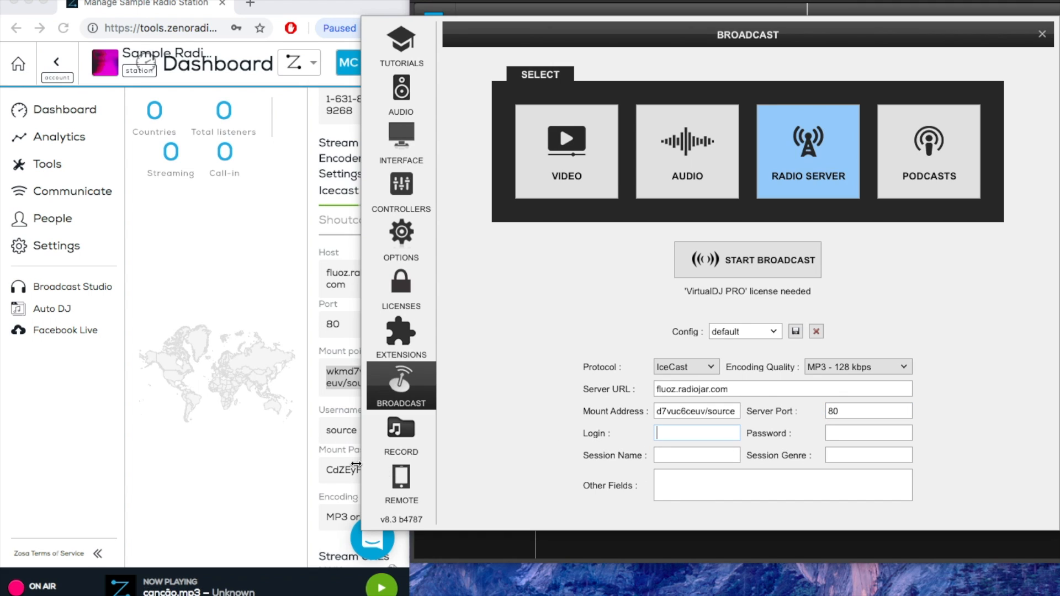
{"action": "left_click", "coordinate": [1041, 34]}
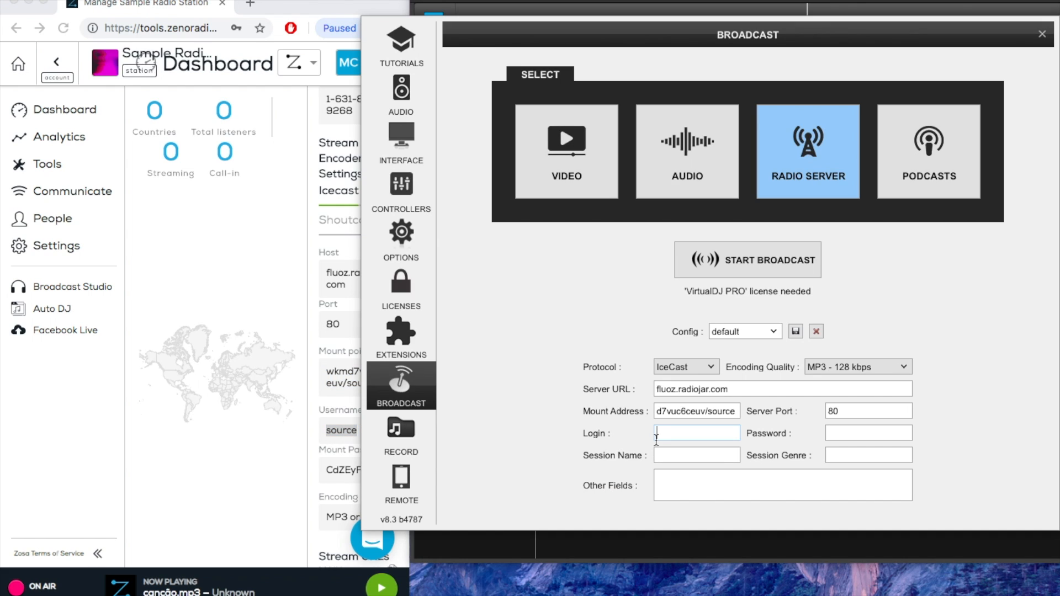
{"action": "type", "text": "source"}
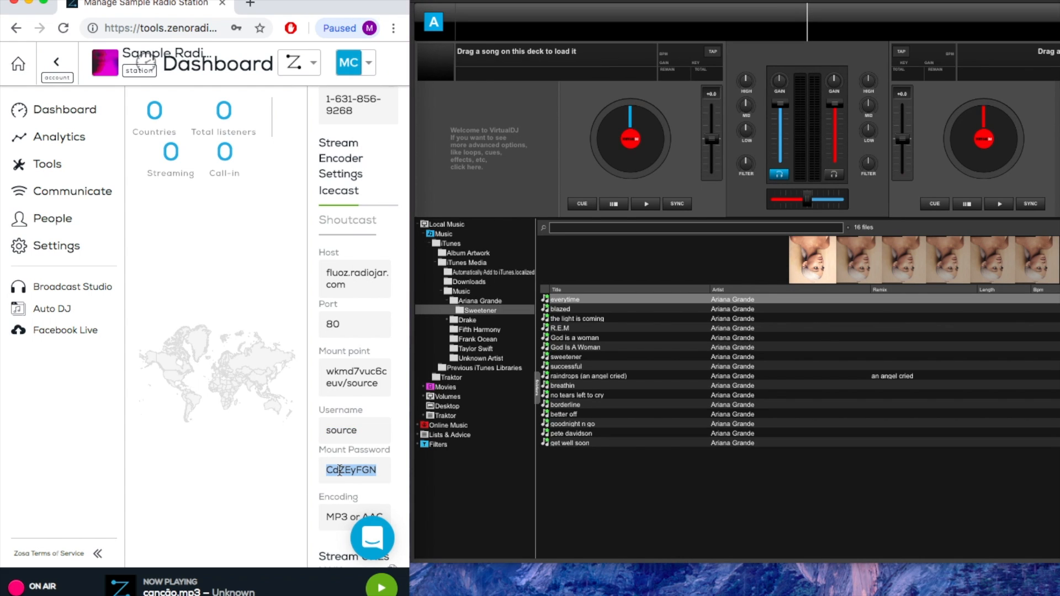
{"action": "left_click", "coordinate": [400, 385]}
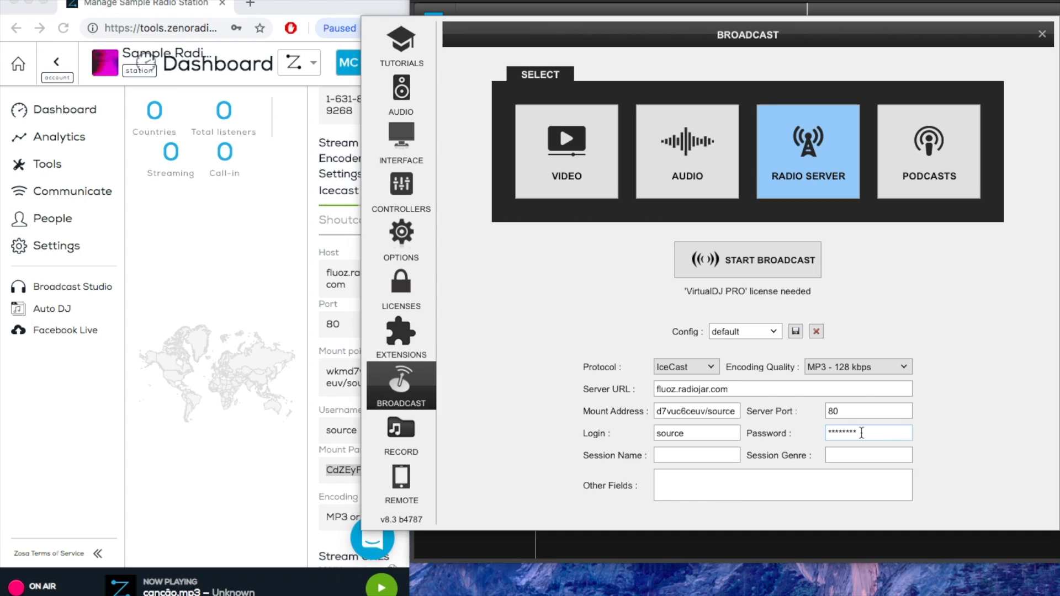
{"action": "mouse_move", "coordinate": [813, 272]}
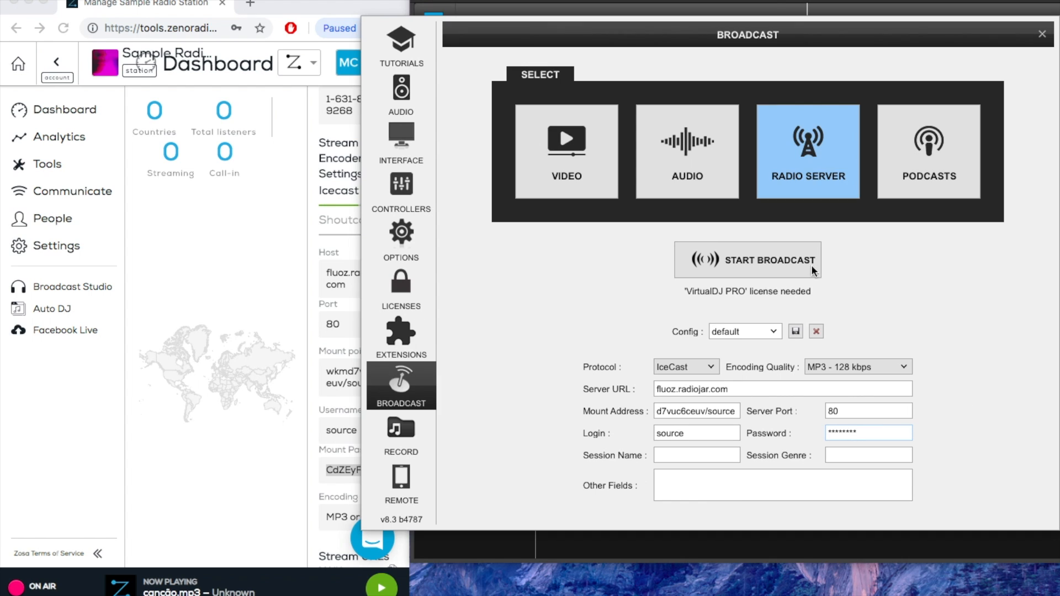
- Start the live broadcast to fluoz.radiojar.com from the Broadcast panel
{"action": "left_click", "coordinate": [747, 259]}
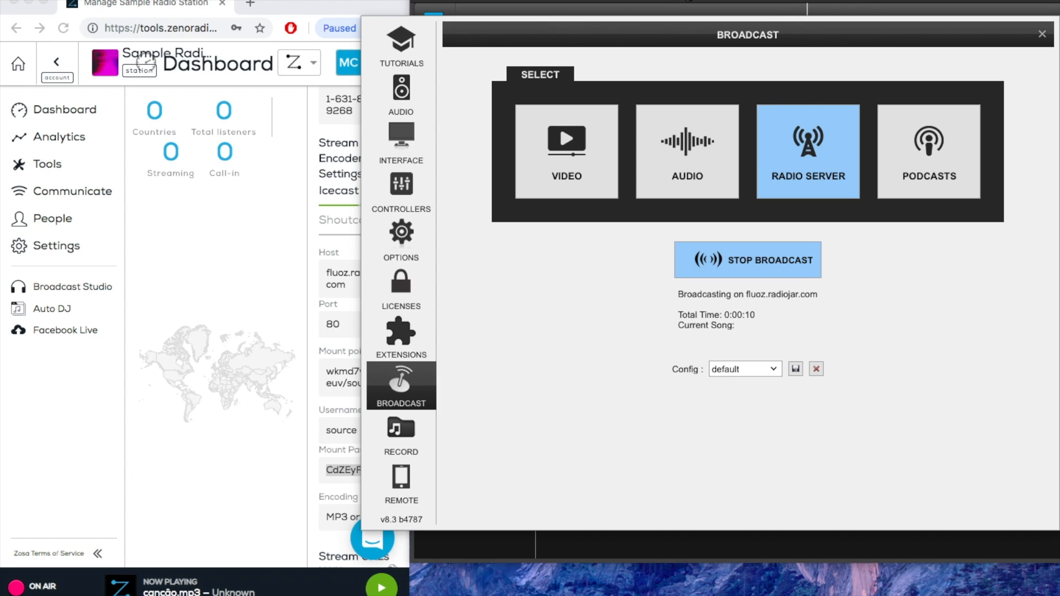
{"action": "mouse_move", "coordinate": [1043, 53]}
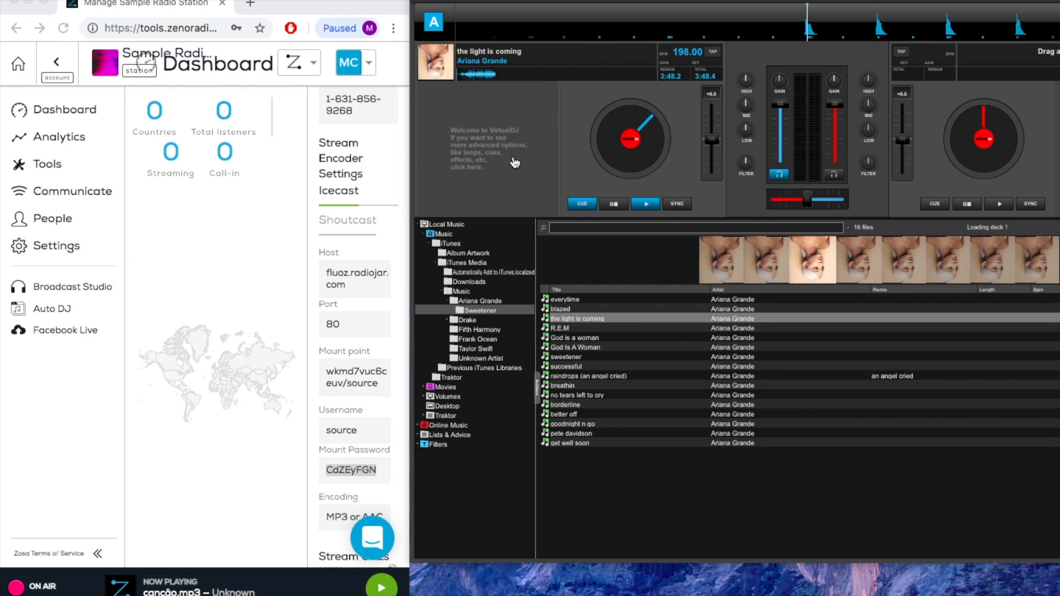
- Play 'the light is coming' by Ariana Grande on deck A
{"action": "left_click", "coordinate": [645, 204]}
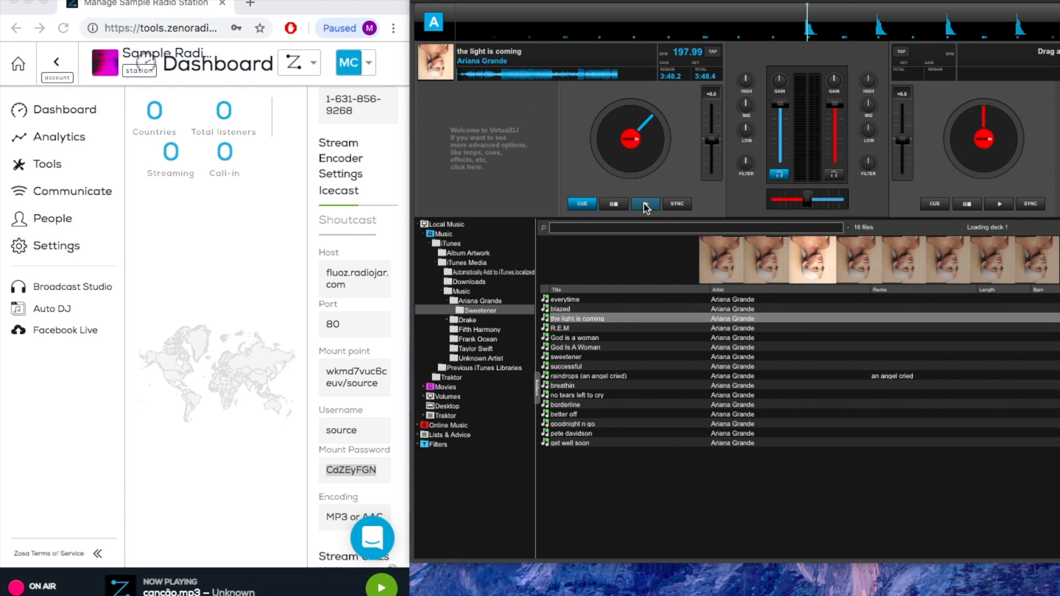
{"action": "left_click", "coordinate": [644, 203]}
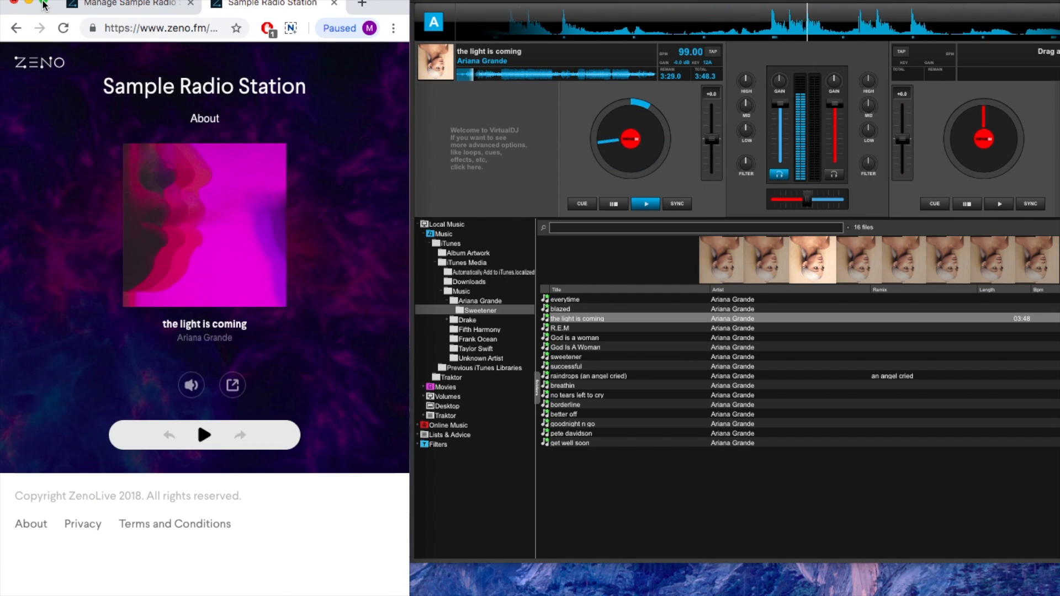
{"action": "mouse_move", "coordinate": [223, 350]}
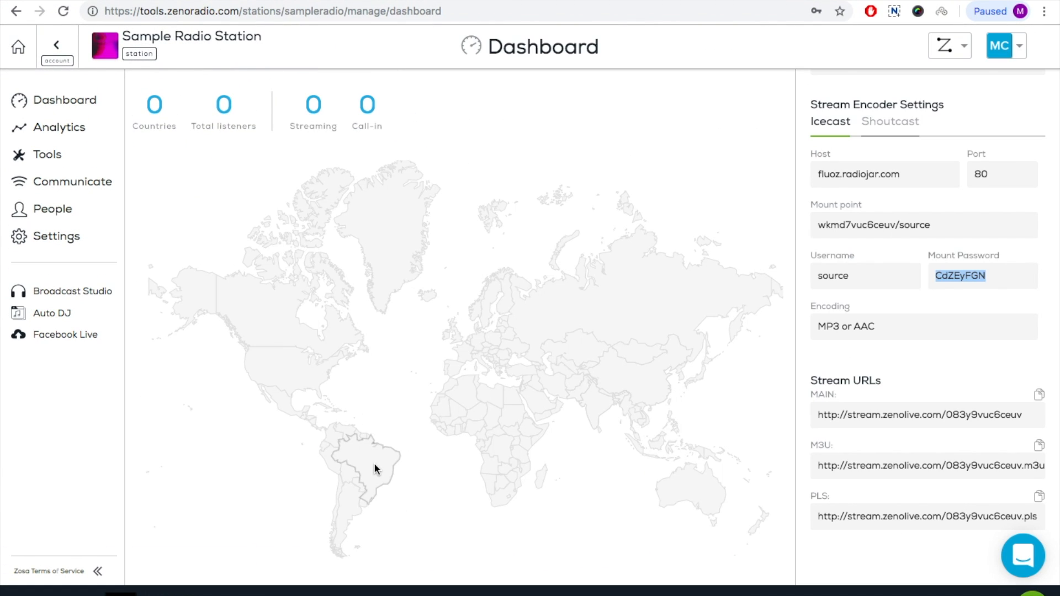
{"action": "mouse_move", "coordinate": [1024, 556]}
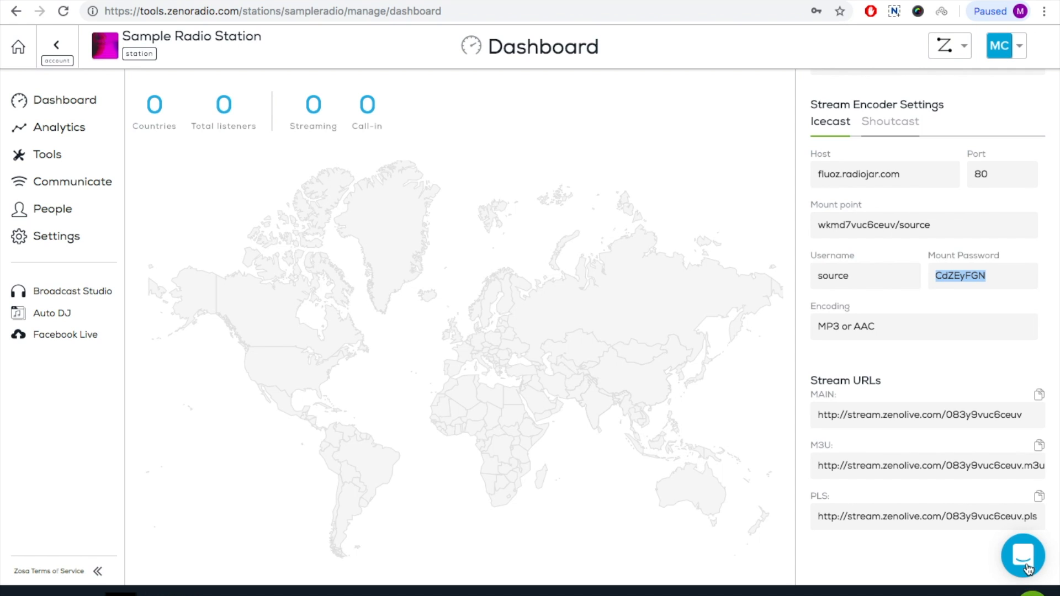
- Open the blue support chat bubble at the dashboard's bottom right
{"action": "left_click", "coordinate": [1022, 556]}
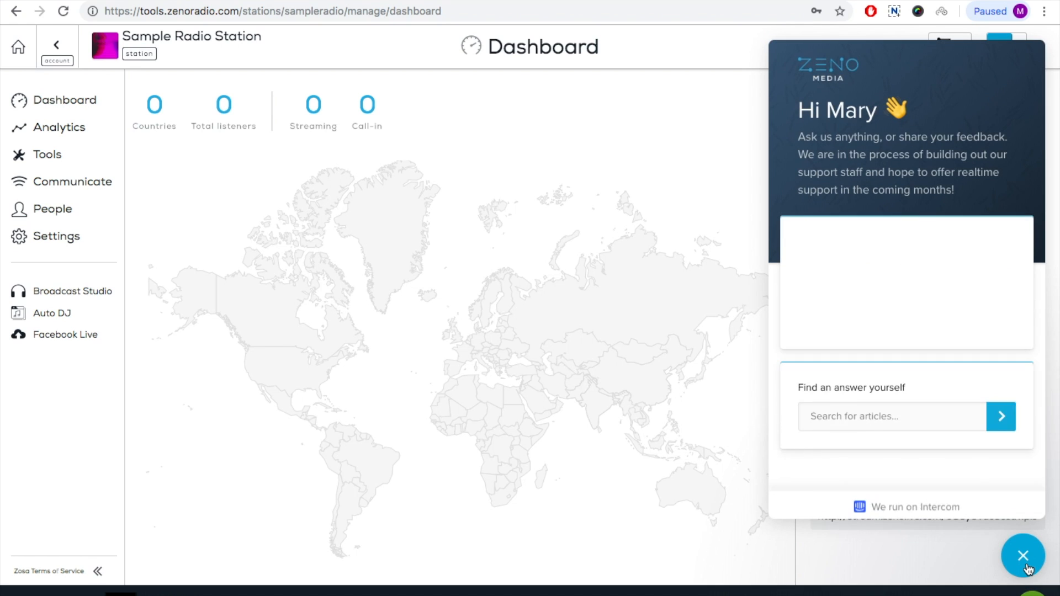